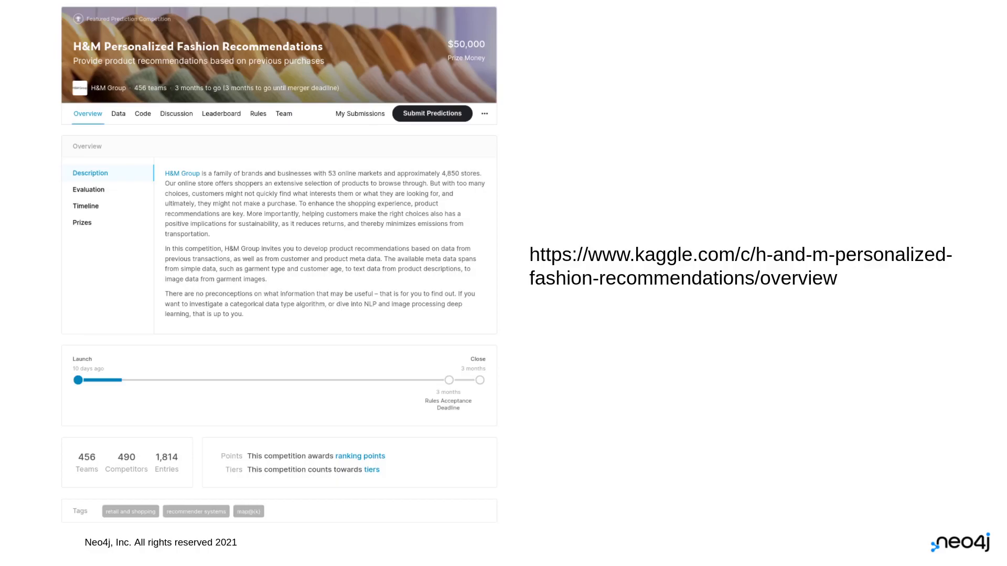
mouse_move(647, 371)
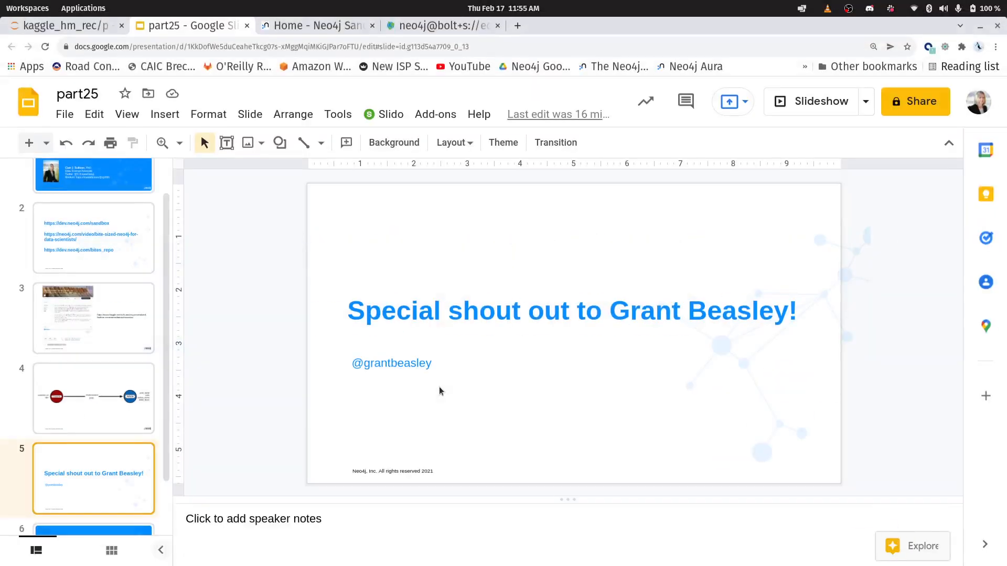
Bring up the part25 notebook and review the articles data preview.
left_click(63, 25)
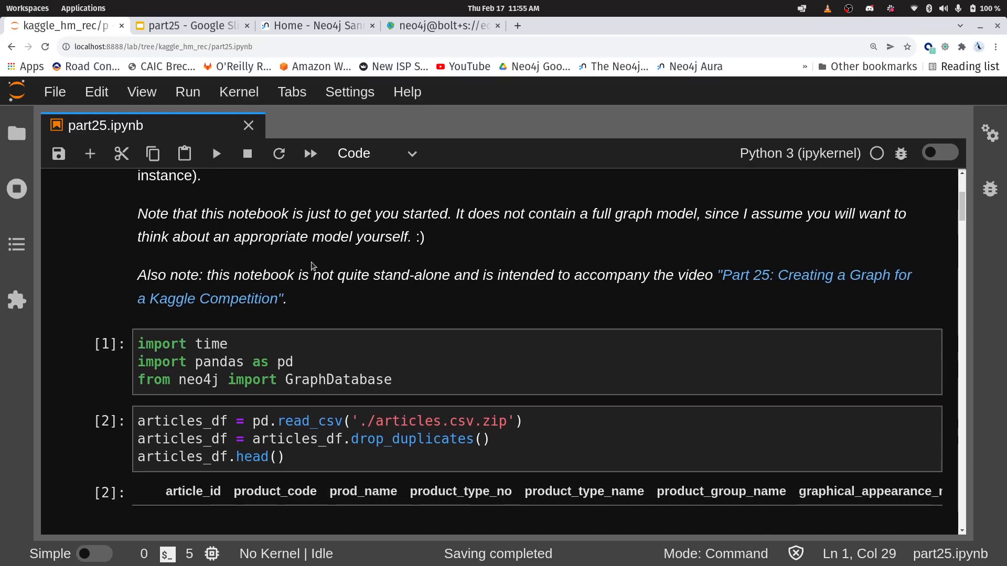
scroll("down", 3)
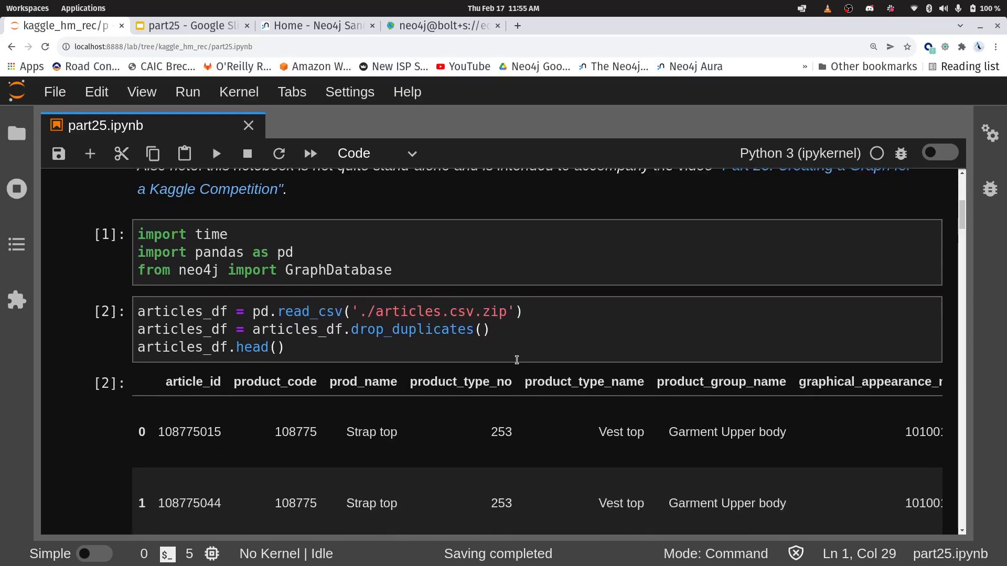
scroll("down", 3)
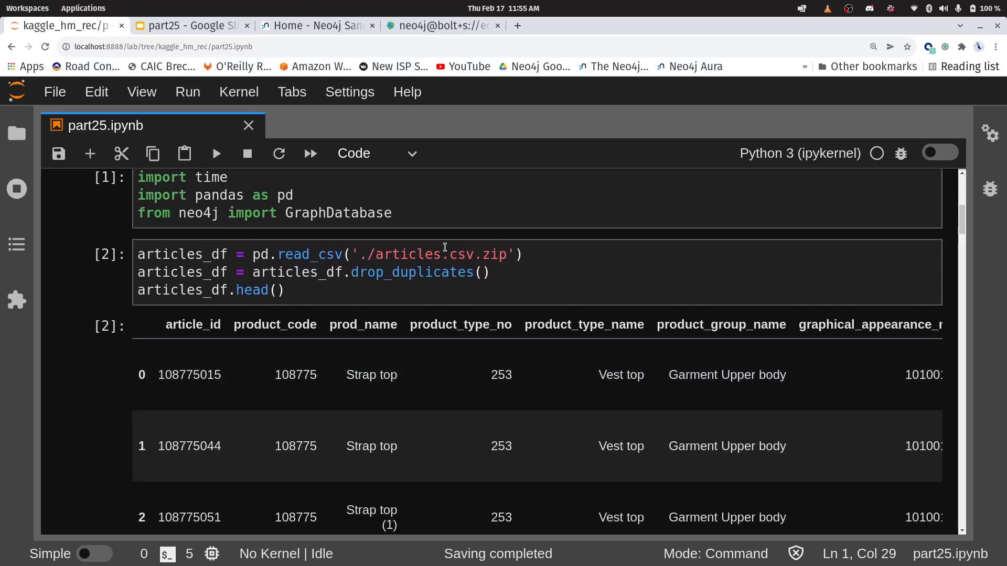
scroll("down", 3)
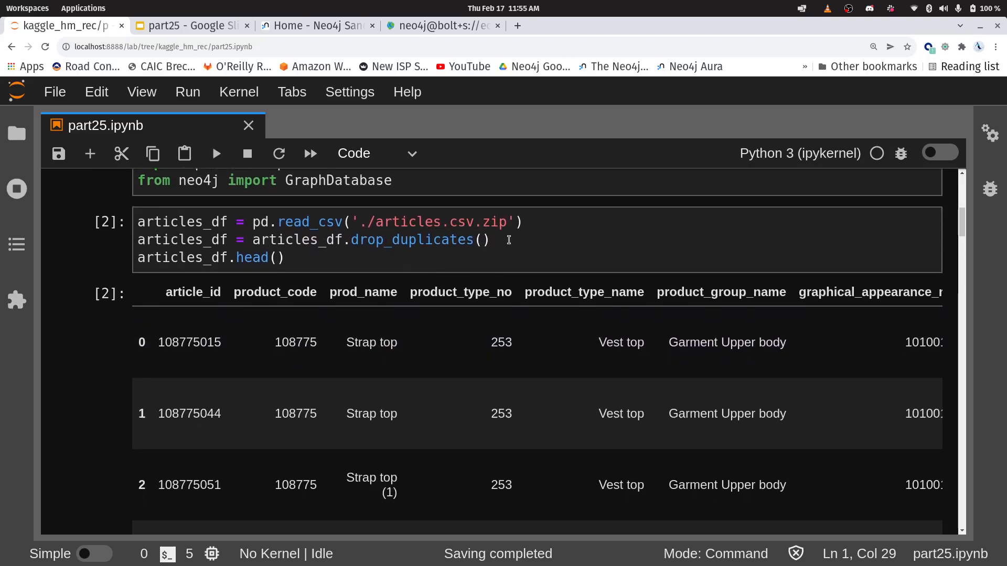
scroll("down", 3)
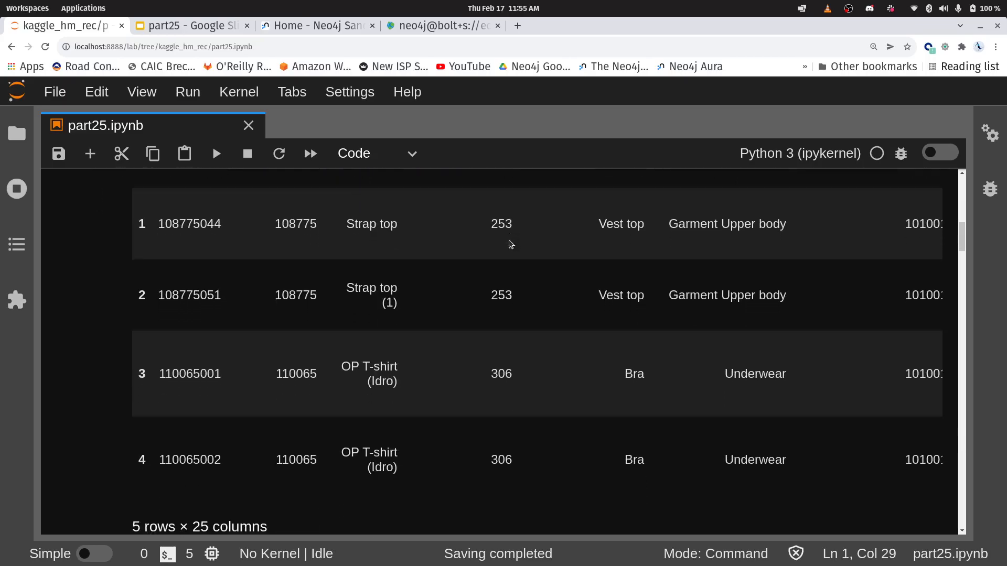
scroll("down", 3)
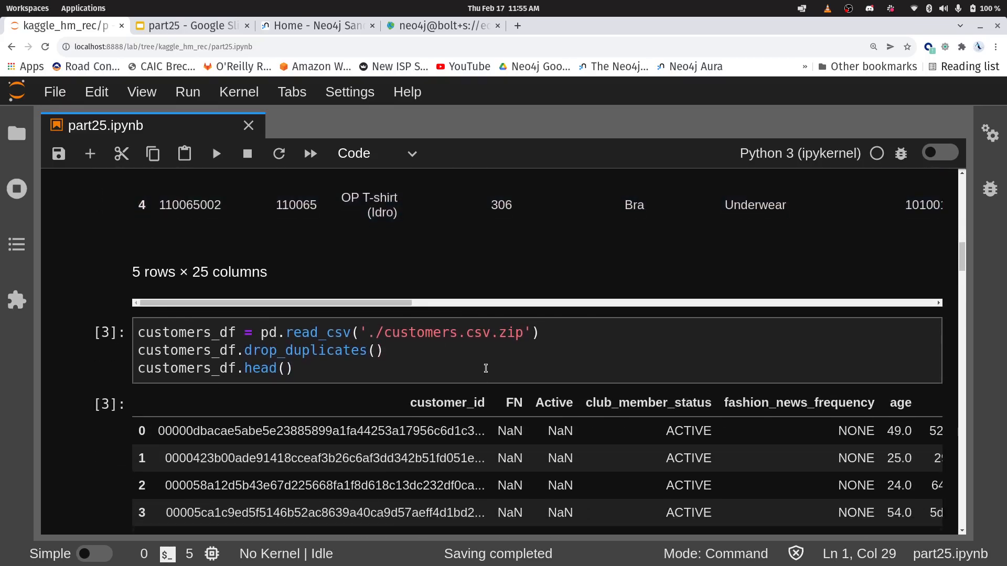
scroll("down", 3)
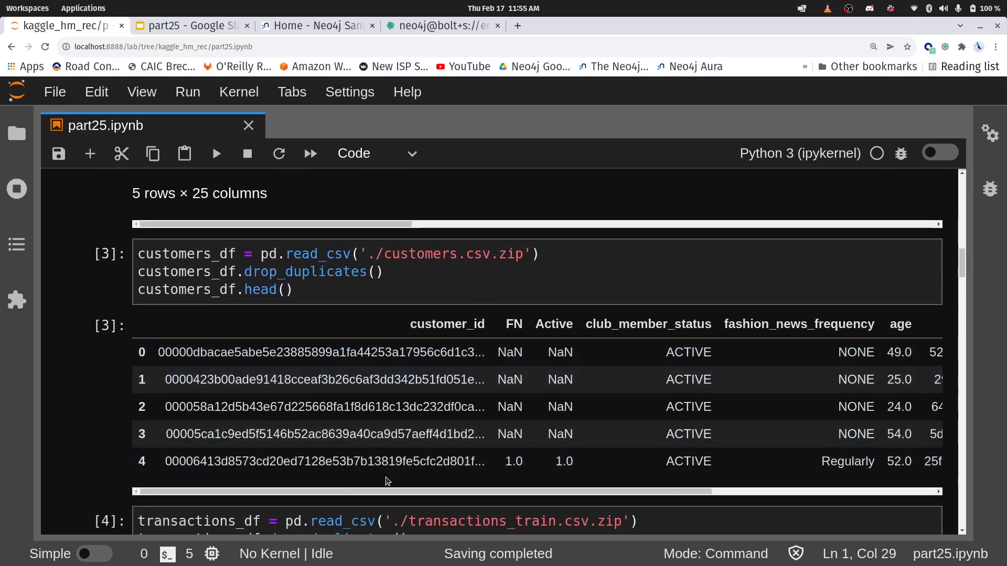
Review the customers and transactions previews and the three dataset shapes, reaching Connection to Neo4j.
left_click_drag(386, 491, 716, 491)
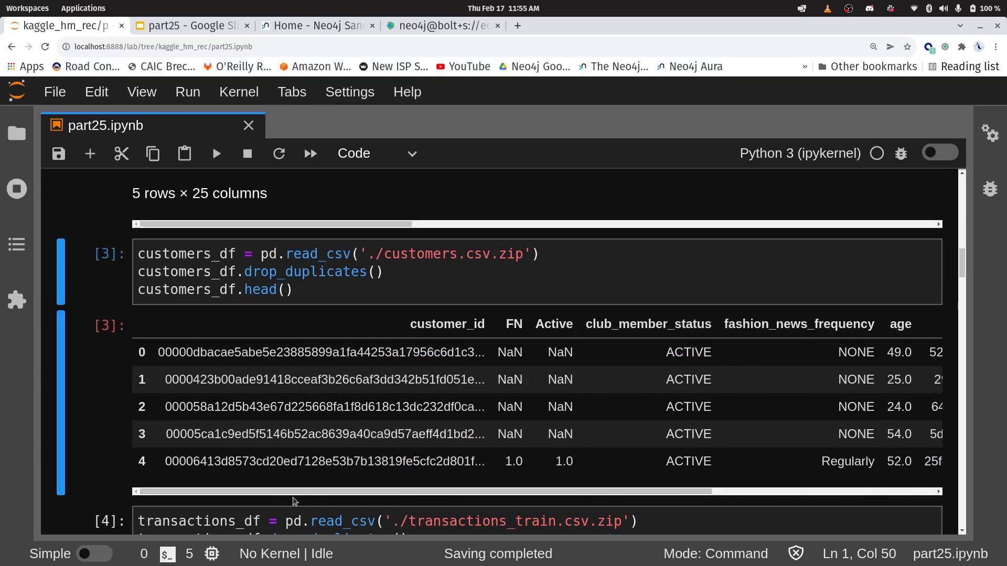
scroll("down", 3)
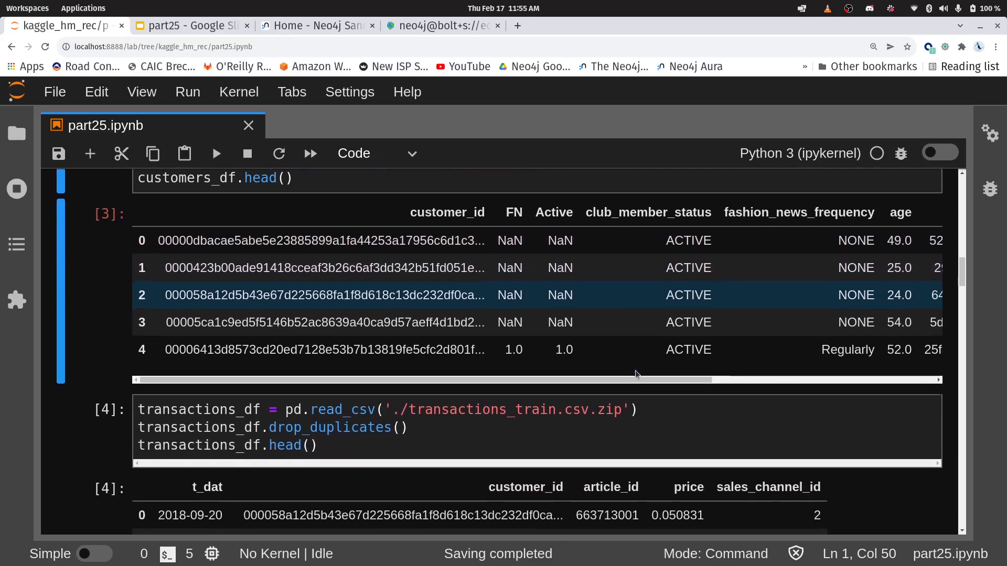
scroll("down", 3)
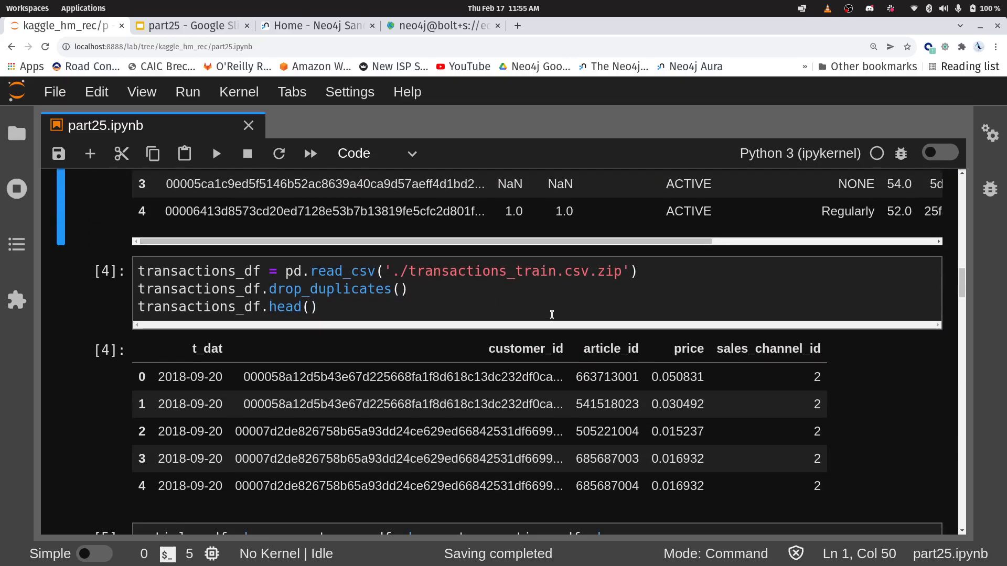
scroll("down", 3)
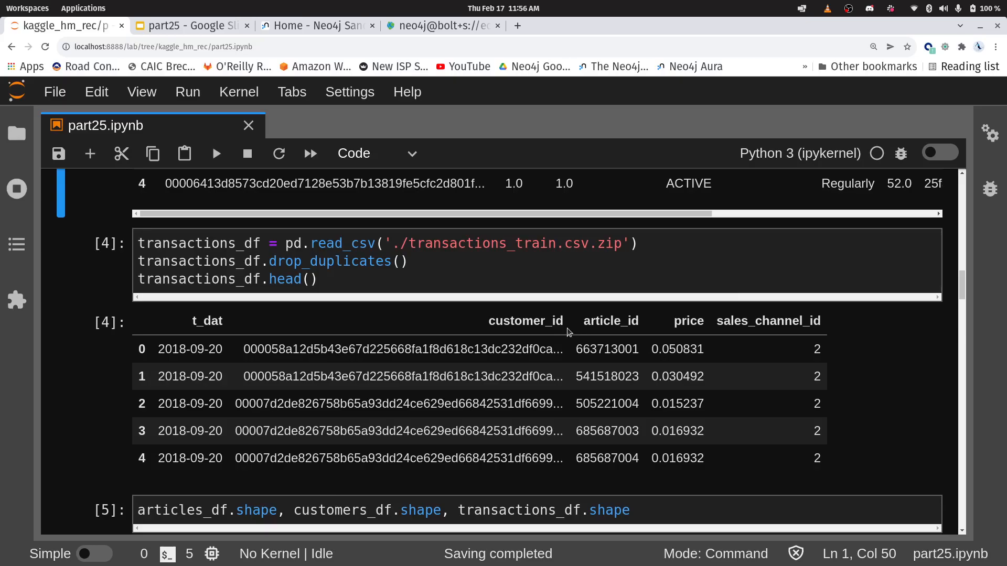
scroll("down", 3)
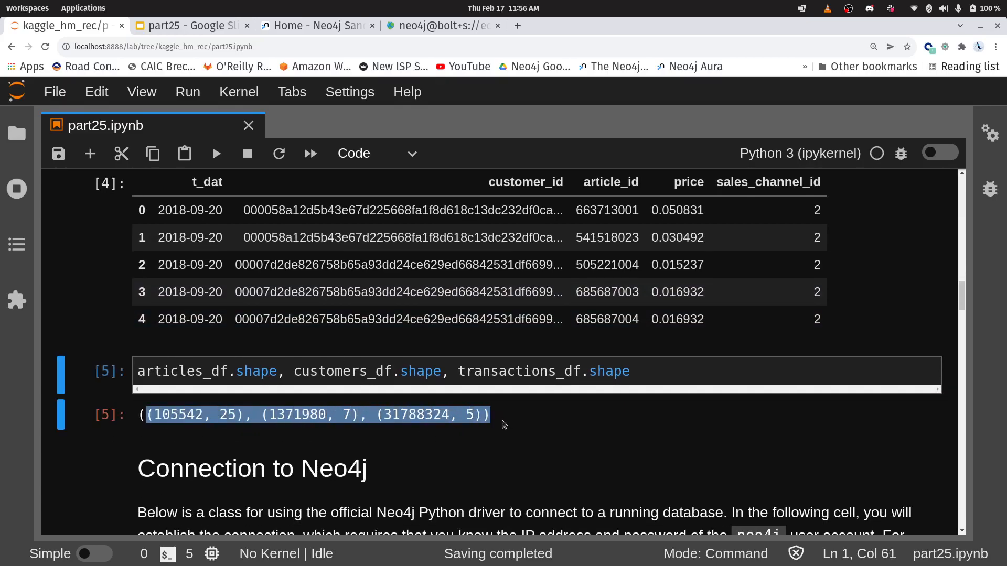
left_click(520, 418)
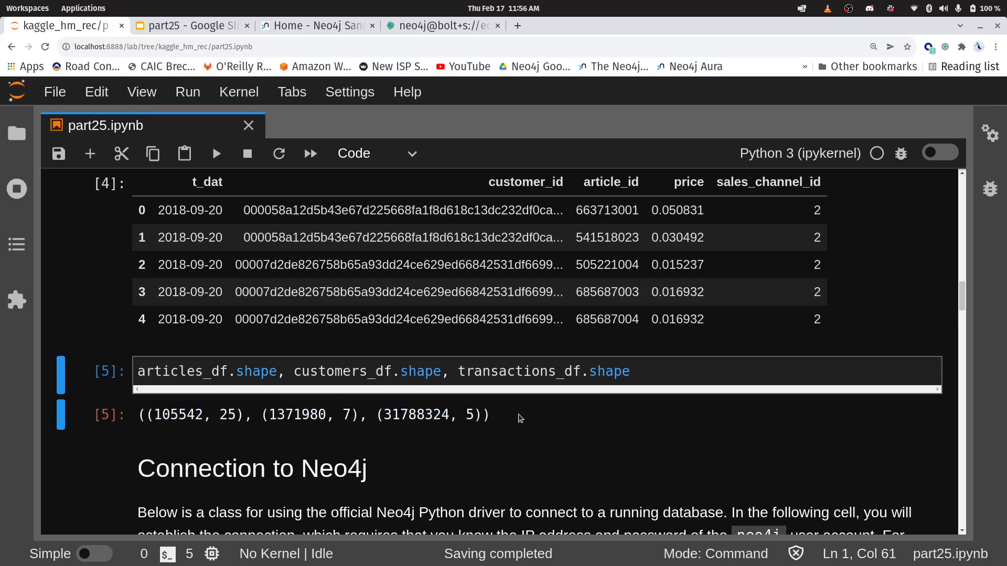
scroll("down", 3)
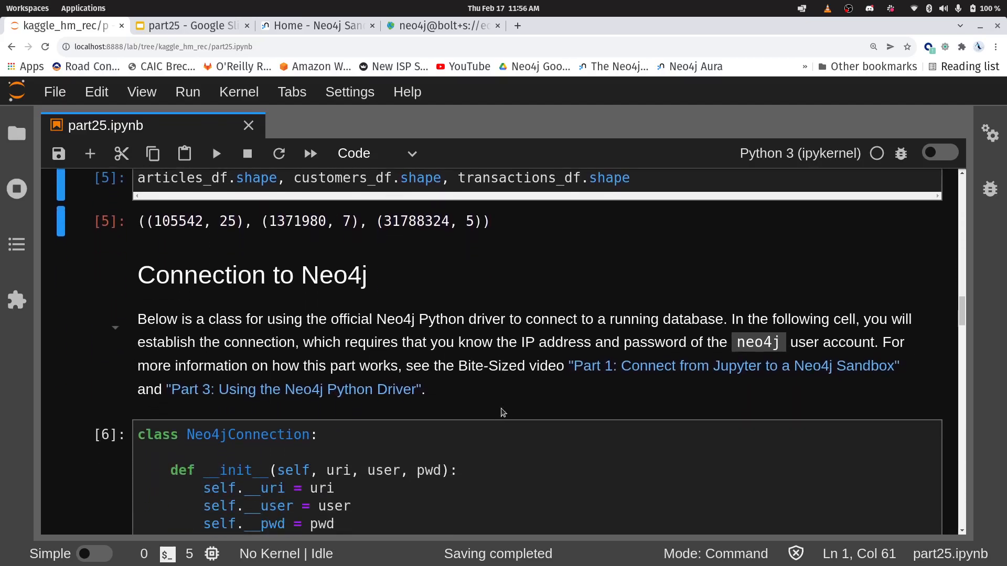
scroll("down", 3)
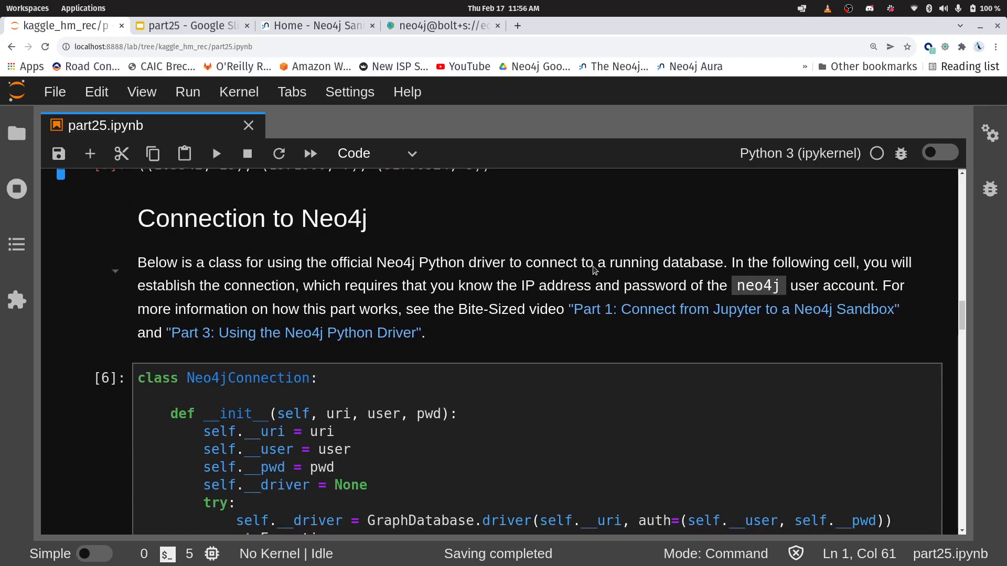
Show the Blank Sandbox - Graph Data Science project's connection details in Neo4j Sandbox.
left_click(319, 25)
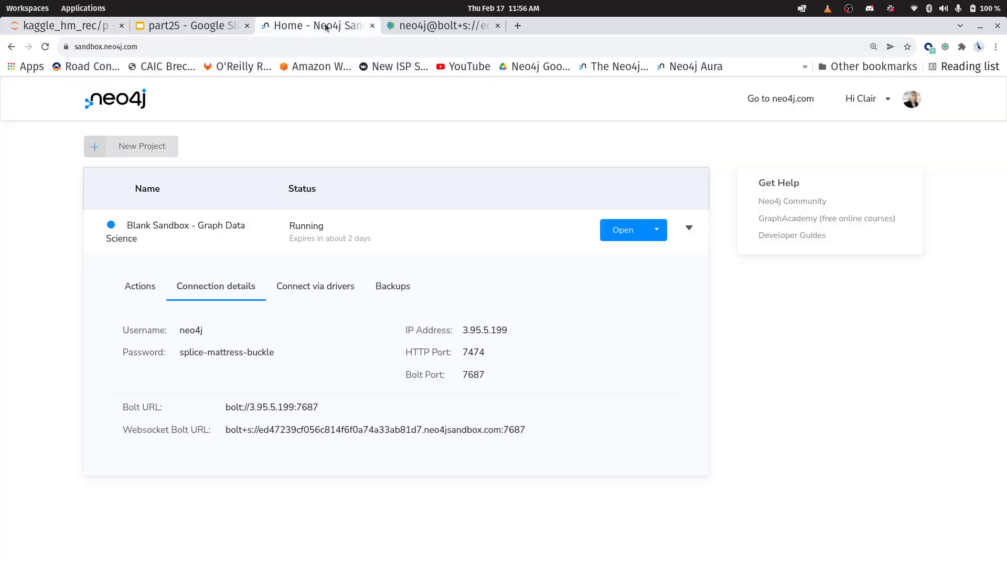
mouse_move(239, 244)
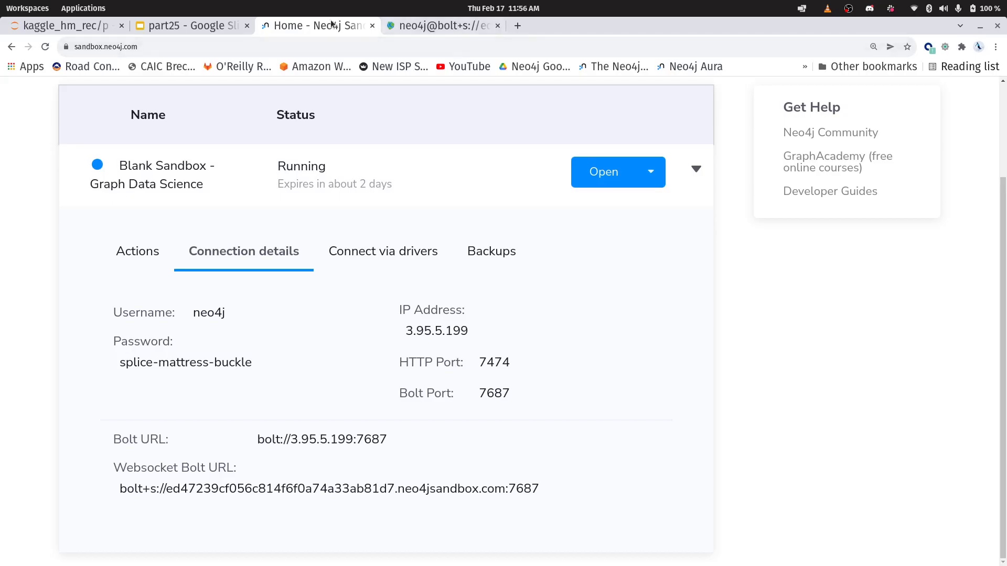
Return to the part25 notebook and review the add_articles and add_customers helper cells.
left_click(63, 25)
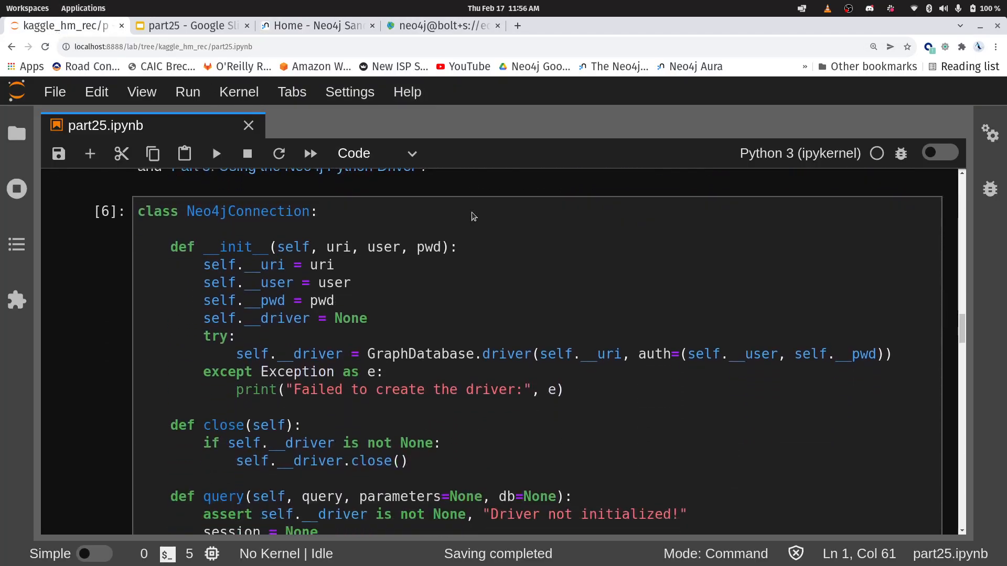
scroll("down", 3)
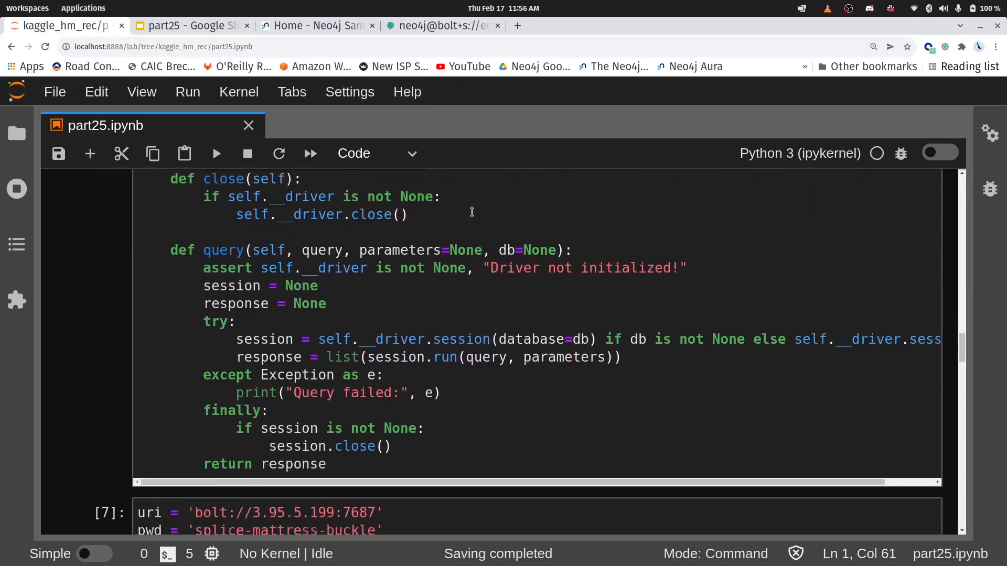
scroll("down", 3)
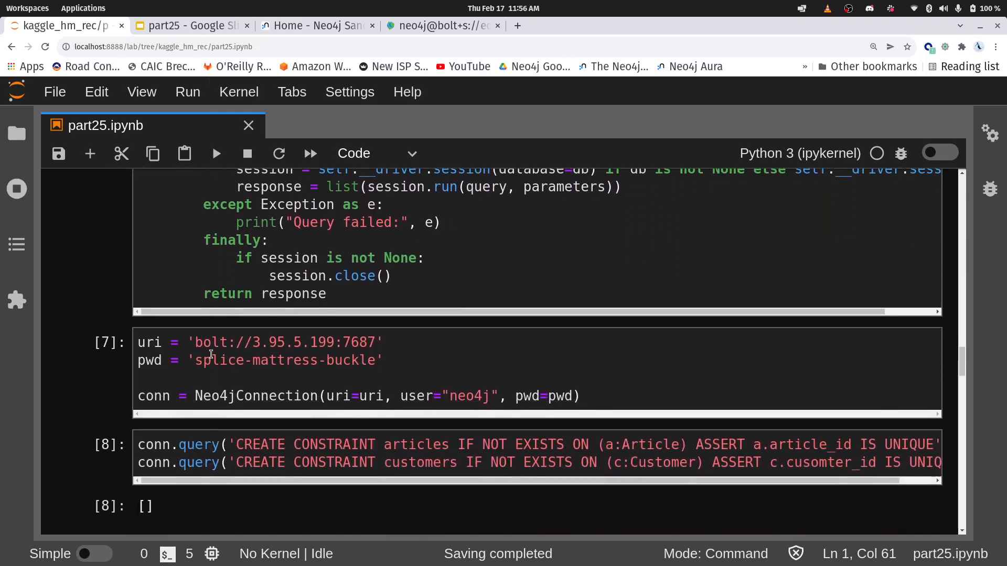
mouse_move(594, 347)
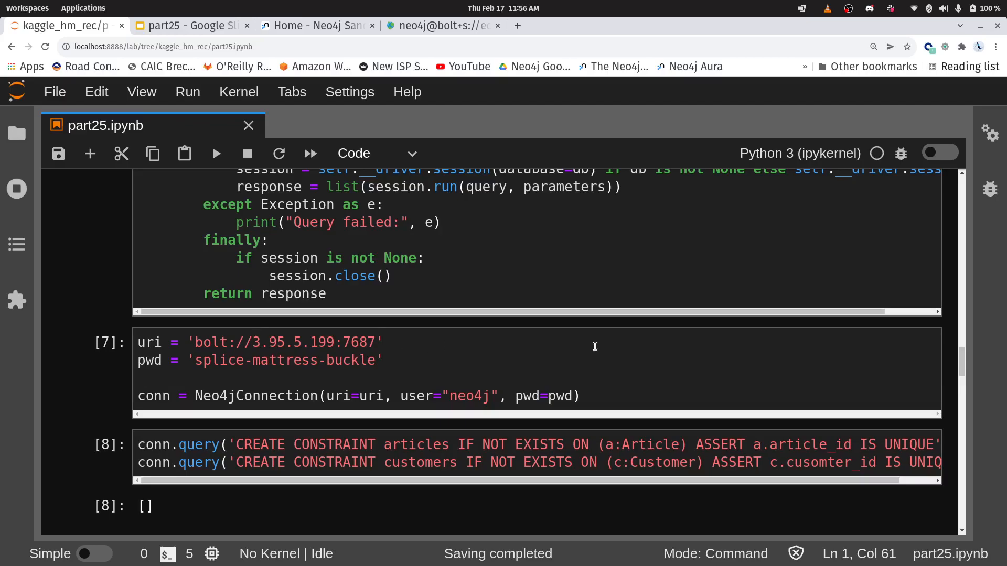
scroll("down", 3)
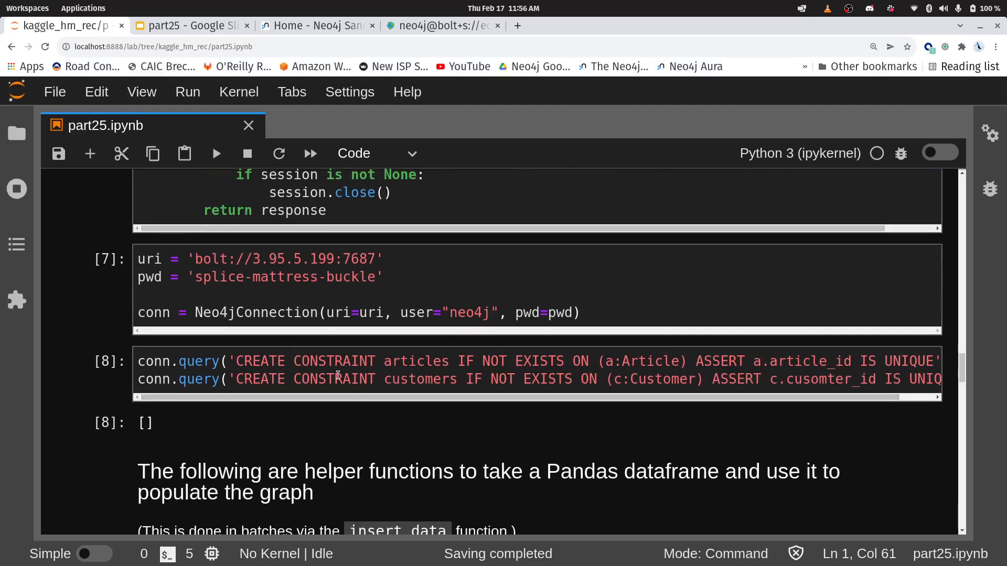
mouse_move(526, 407)
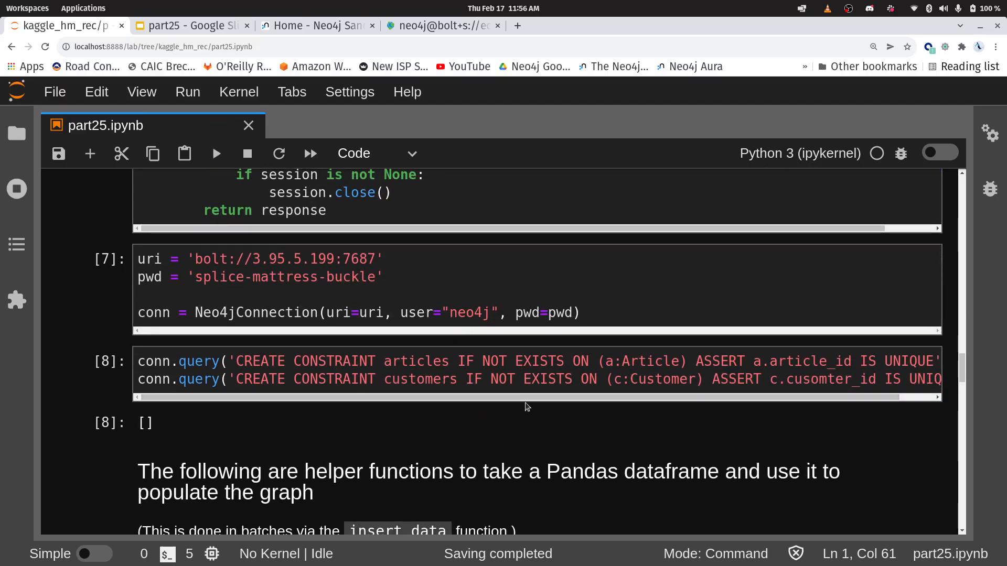
scroll("down", 3)
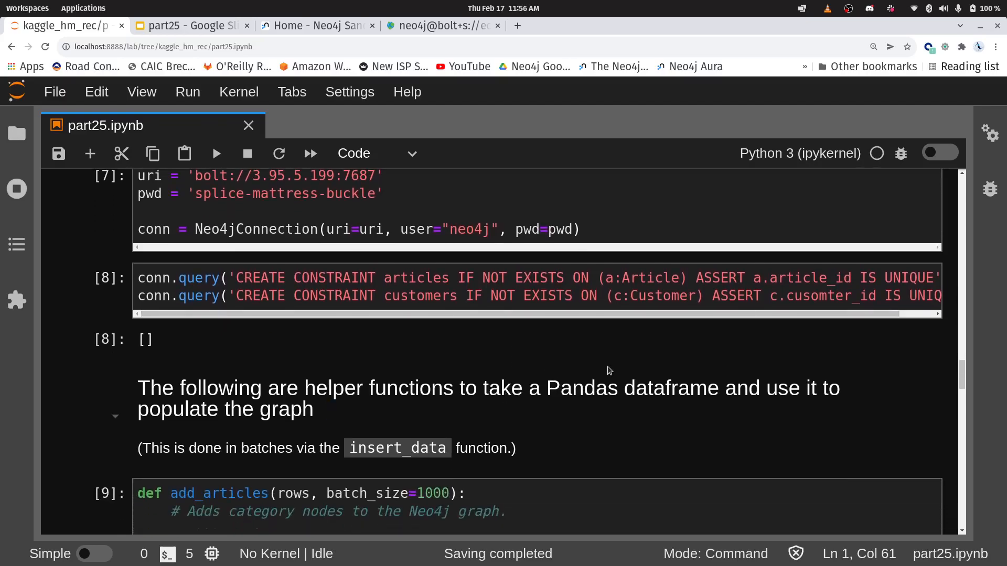
scroll("down", 3)
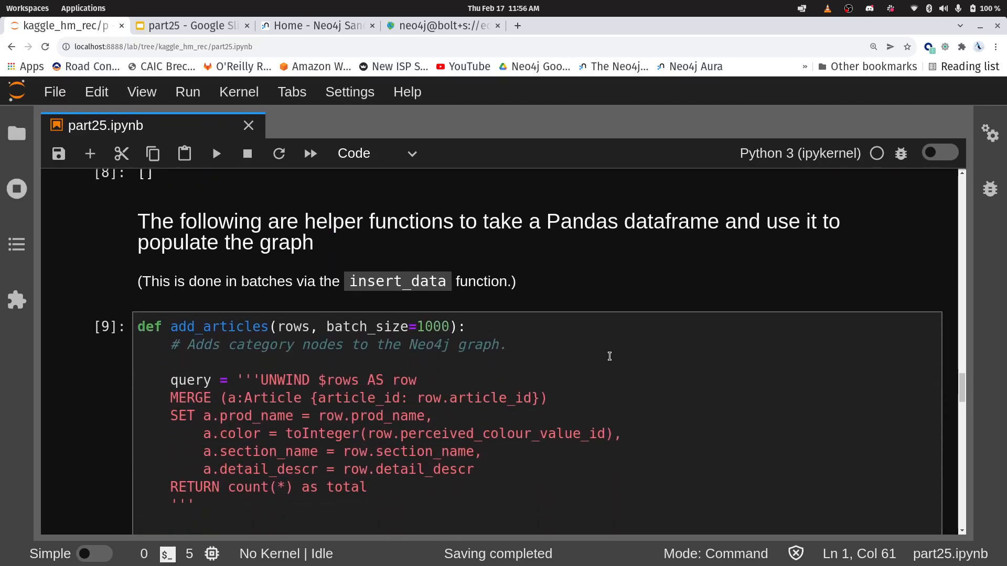
scroll("down", 3)
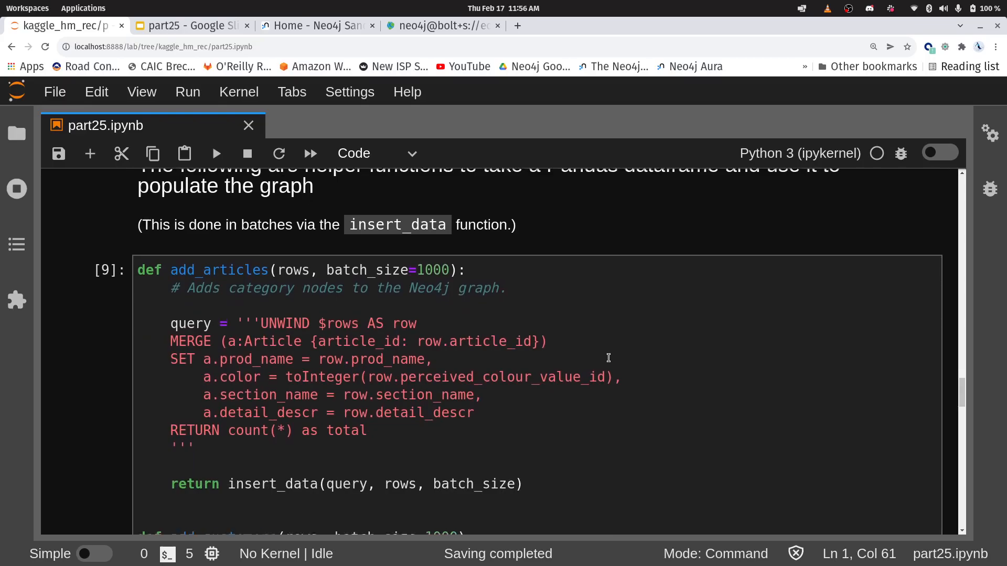
scroll("down", 3)
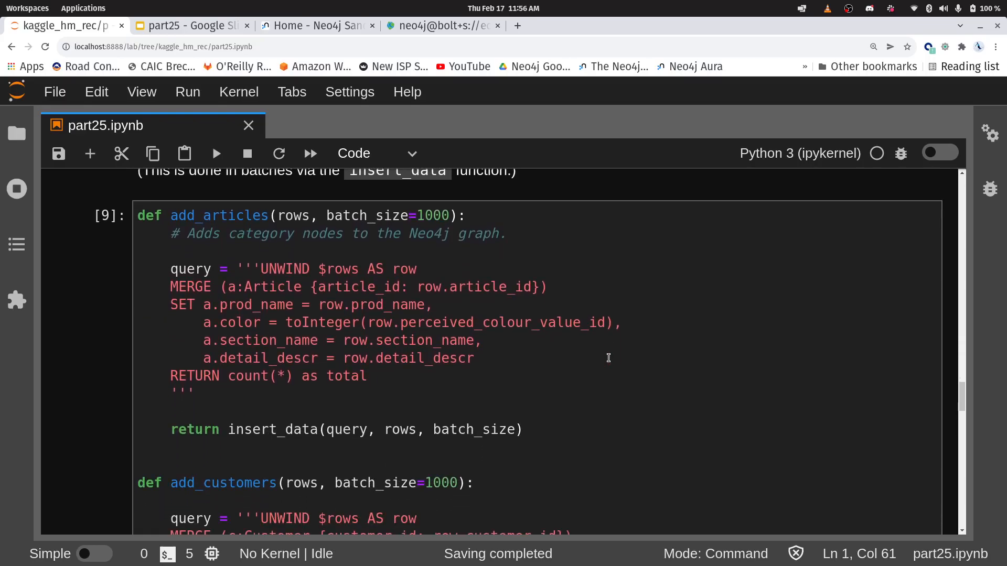
mouse_move(279, 257)
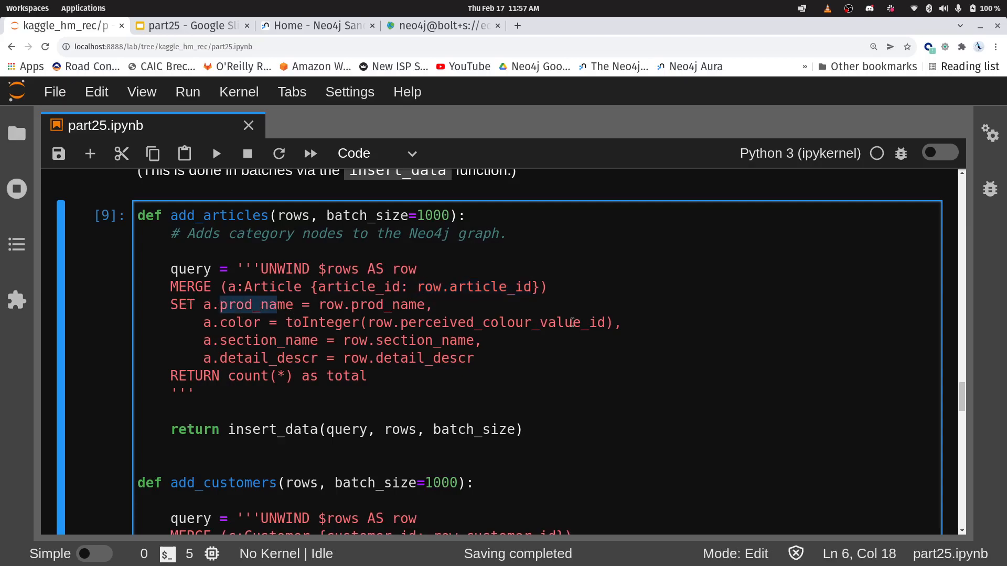
mouse_move(578, 311)
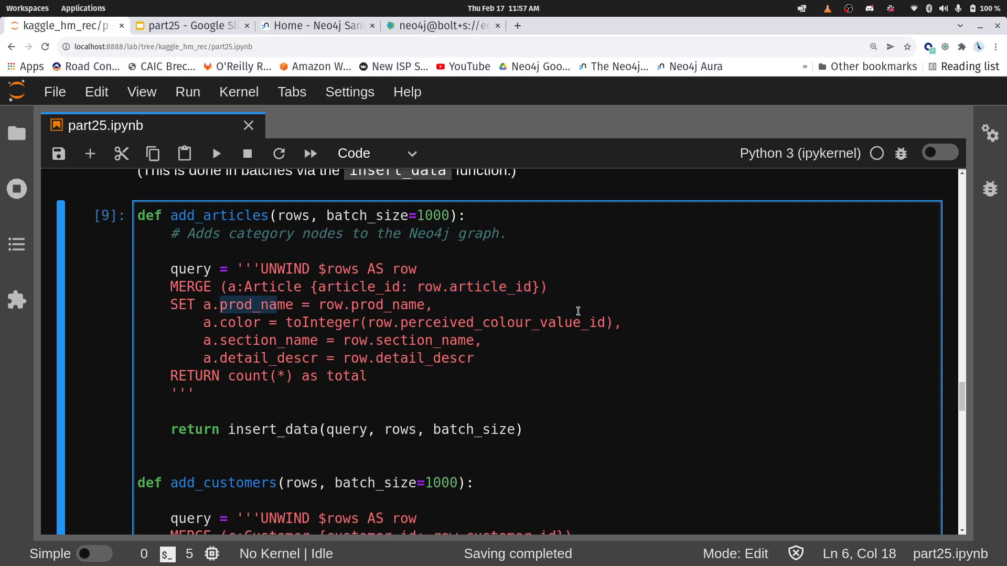
Review the add_rels and insert_data function cells.
scroll("down", 3)
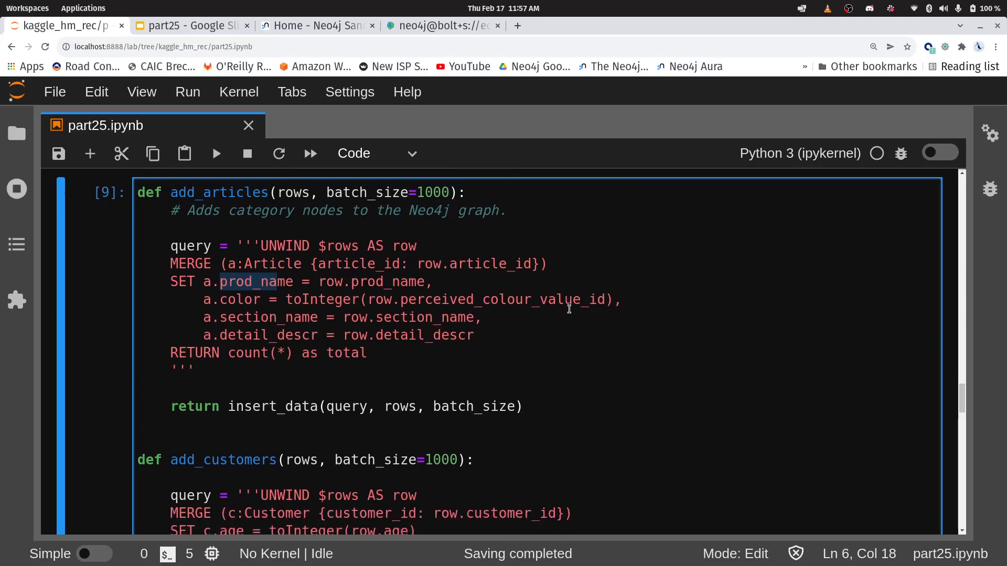
scroll("down", 3)
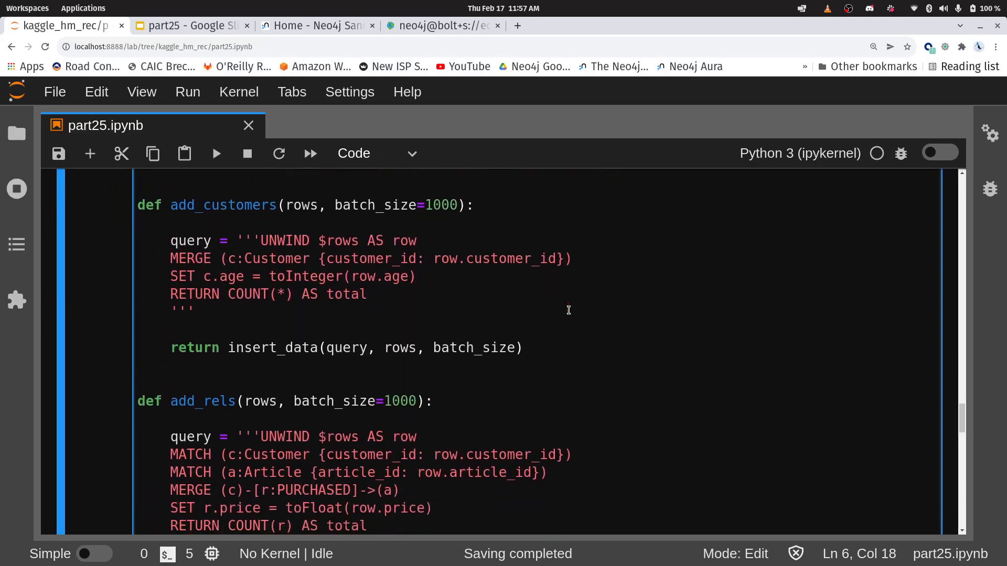
scroll("down", 3)
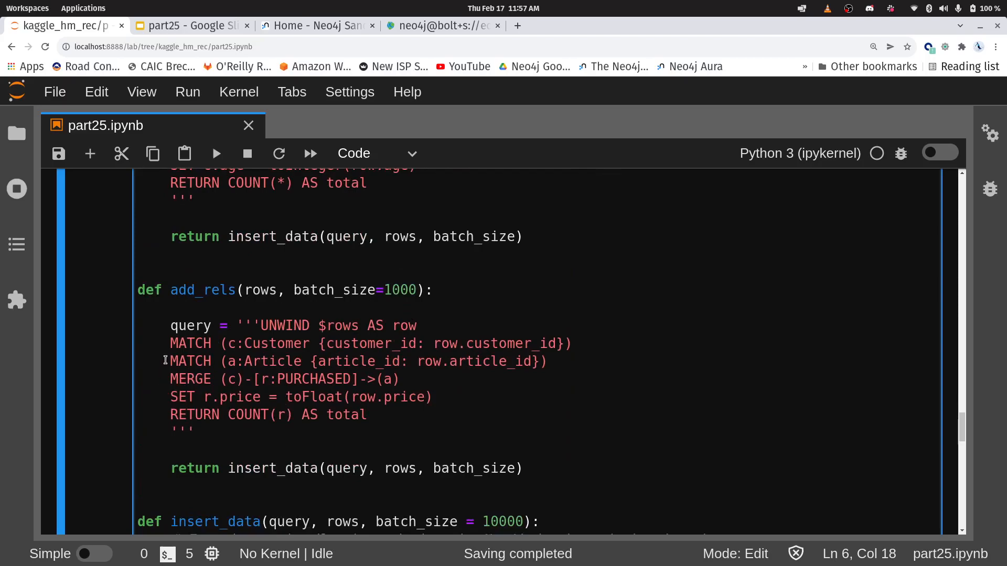
scroll("down", 3)
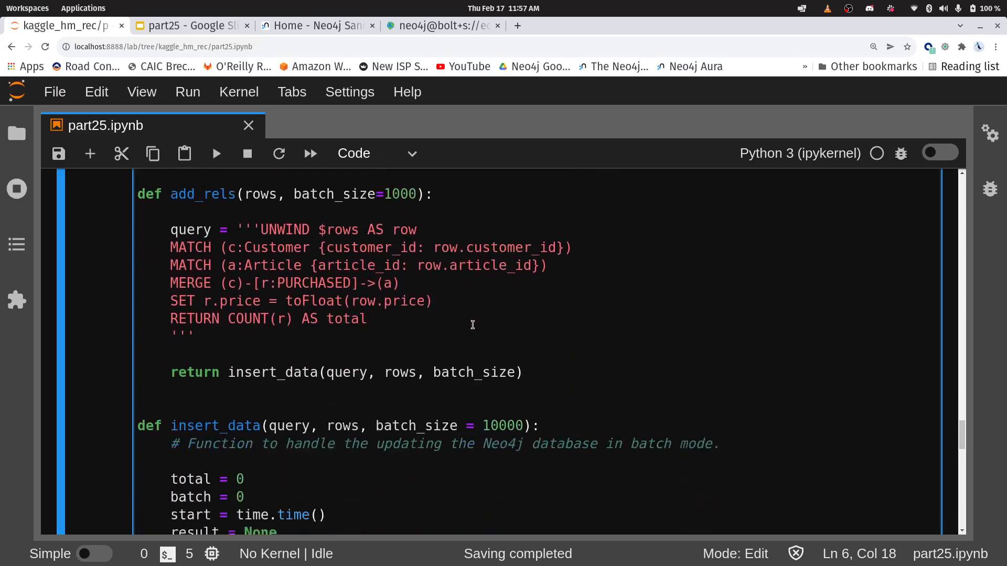
scroll("down", 3)
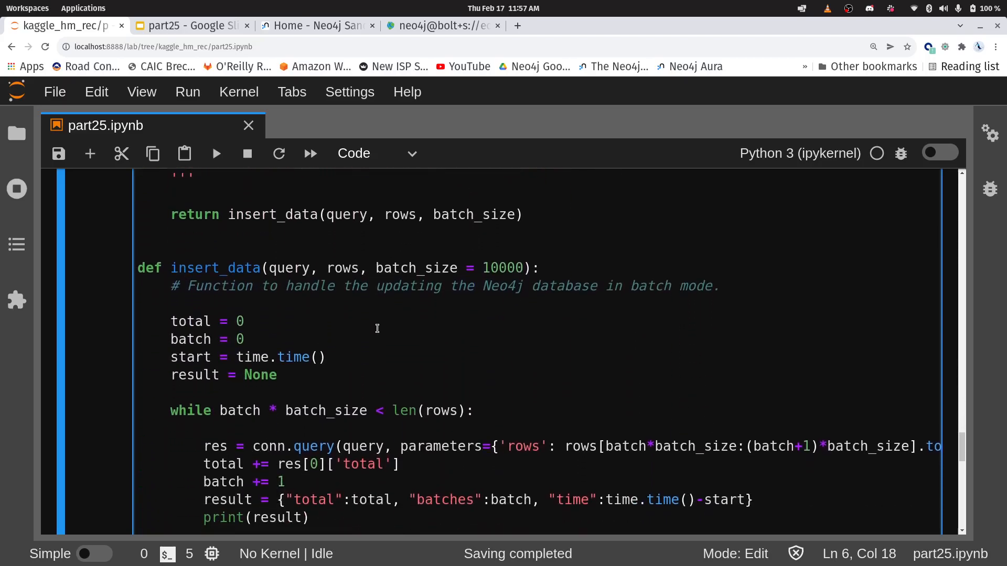
scroll("down", 3)
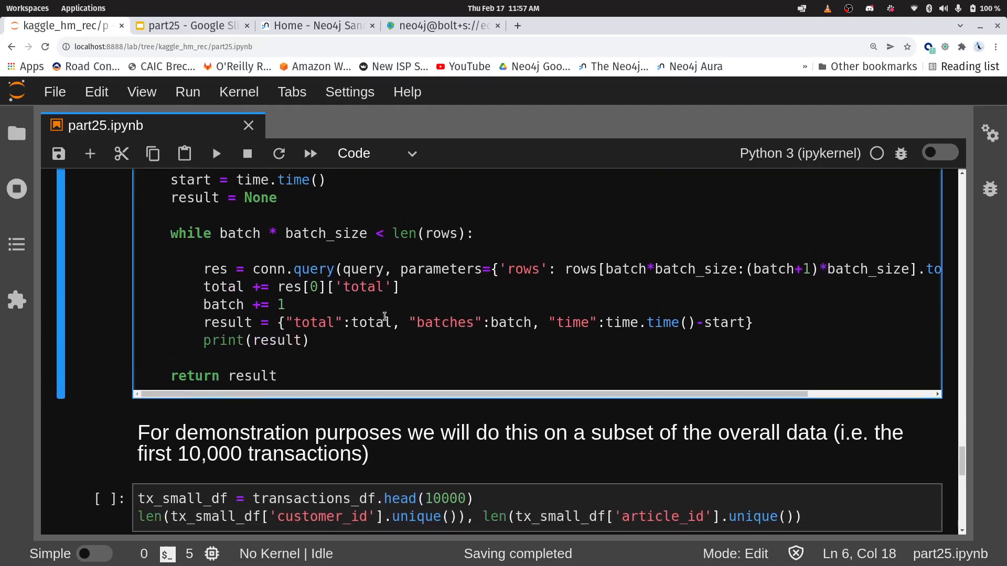
scroll("down", 3)
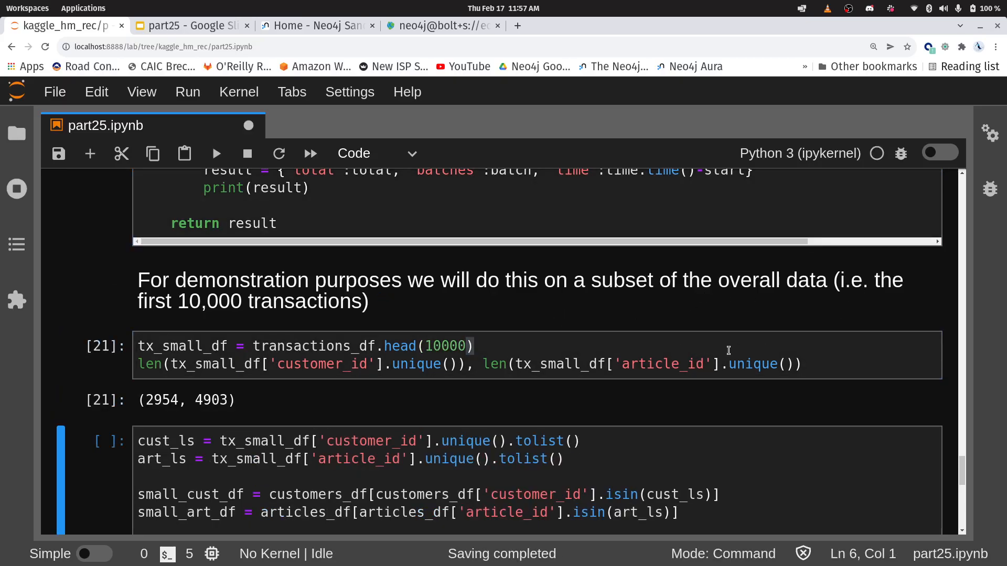
mouse_move(786, 330)
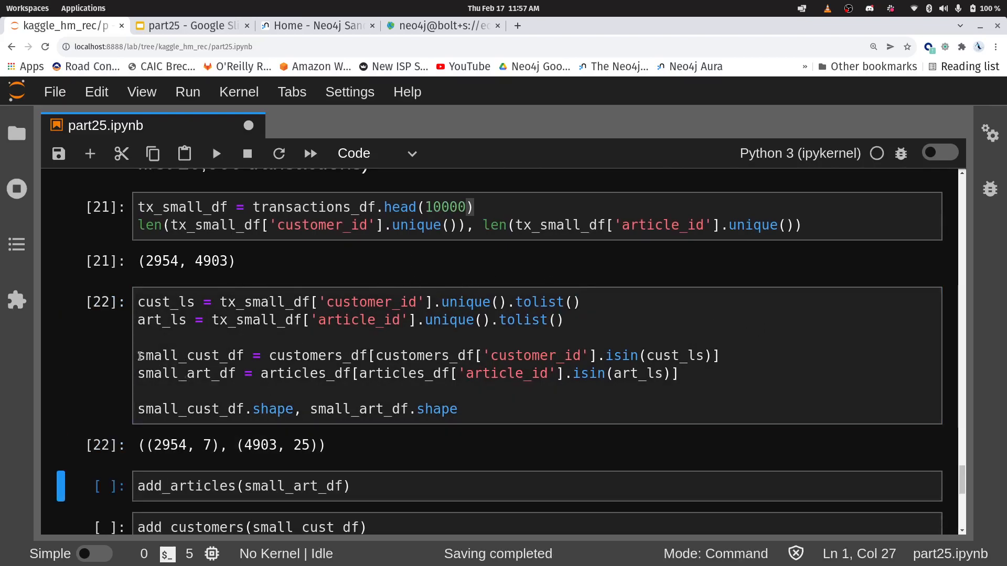
Check the small_cust_df and small_art_df subsets, with shapes (2954, 7) and (4903, 25).
double_click(189, 356)
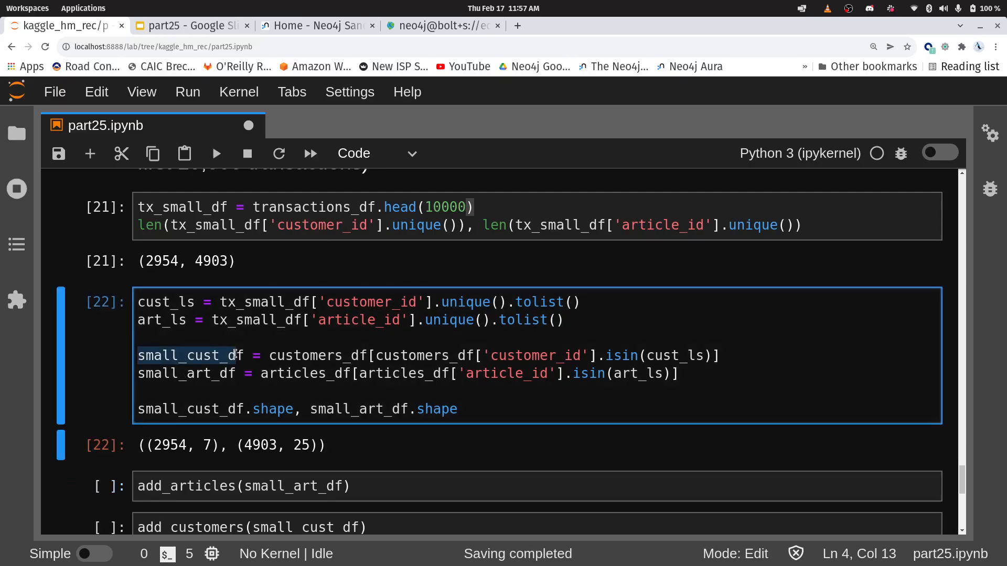
scroll("down", 3)
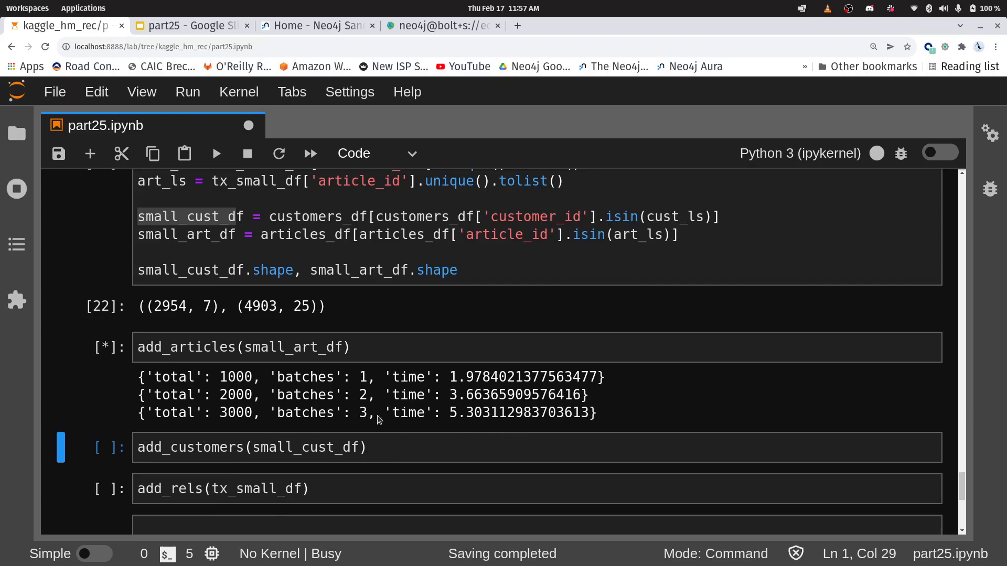
Follow the 2954 customers loading into Neo4j and the purchase relationships starting to load.
scroll("down", 3)
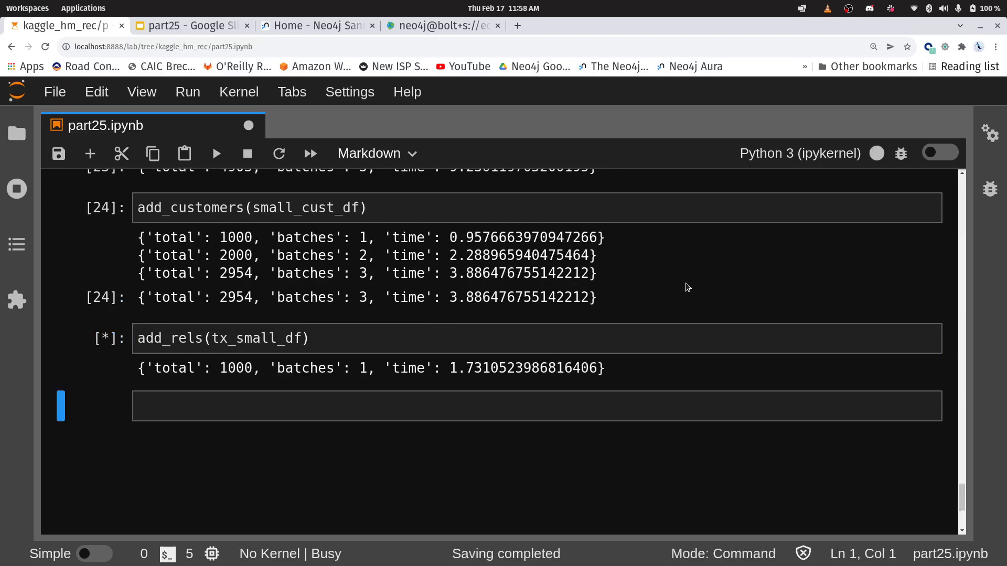
In Neo4j Browser's Database Information sidebar, list sample Article and Customer nodes.
left_click(442, 25)
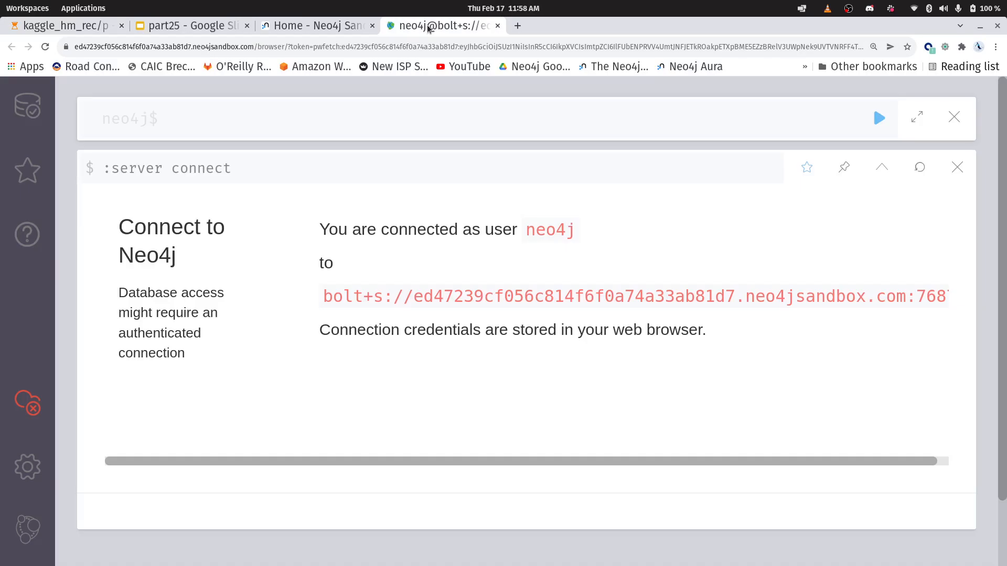
left_click(28, 105)
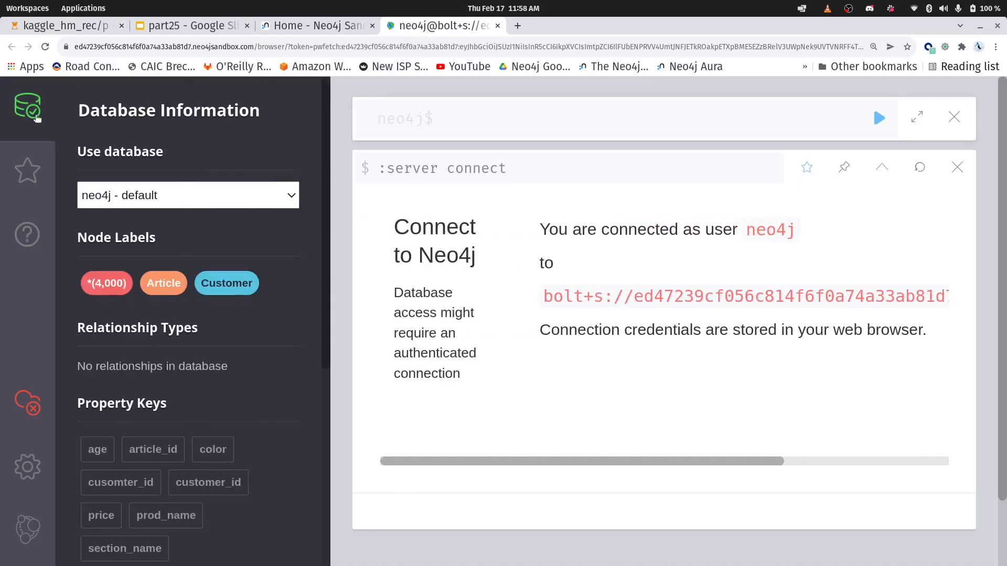
mouse_move(158, 309)
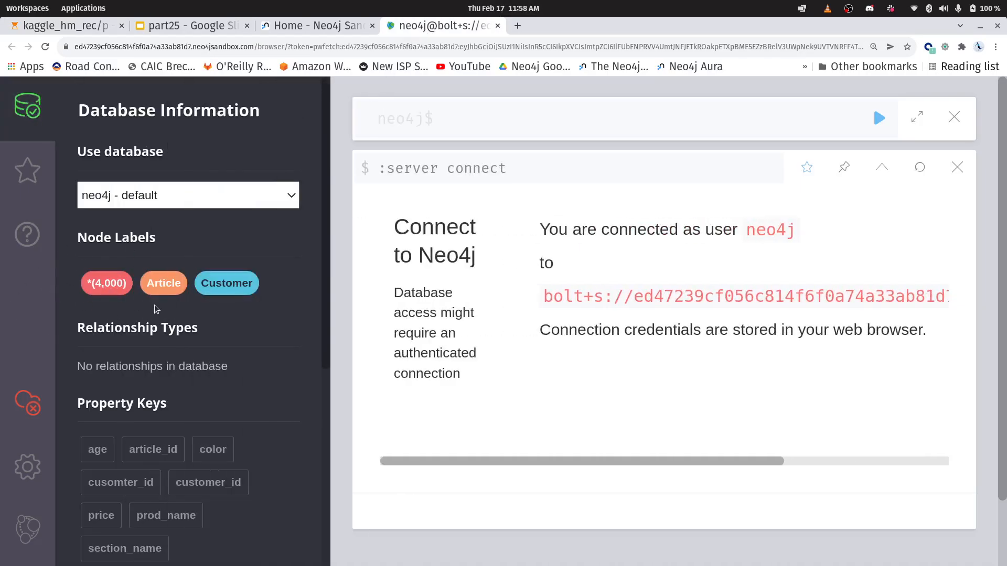
mouse_move(275, 302)
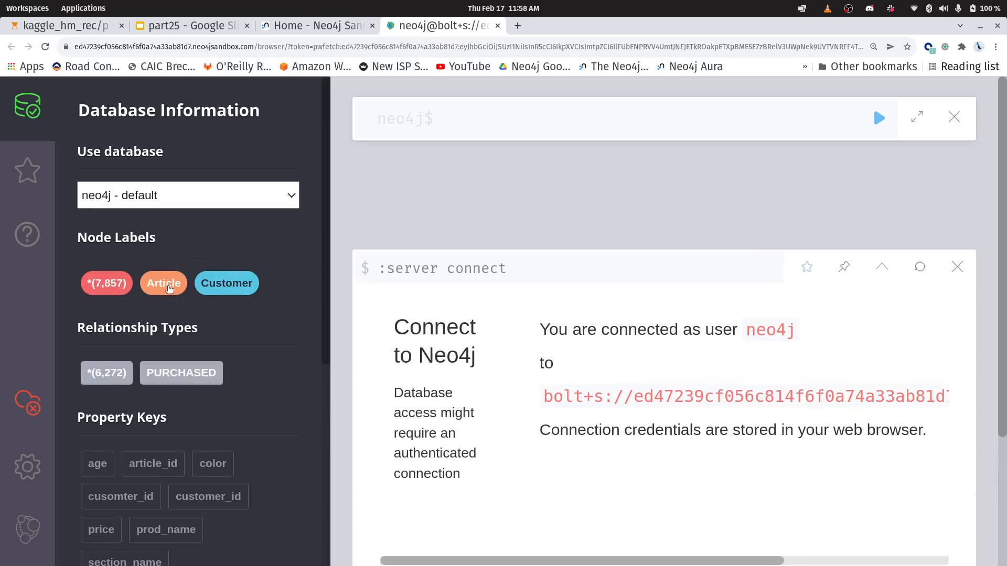
left_click(163, 284)
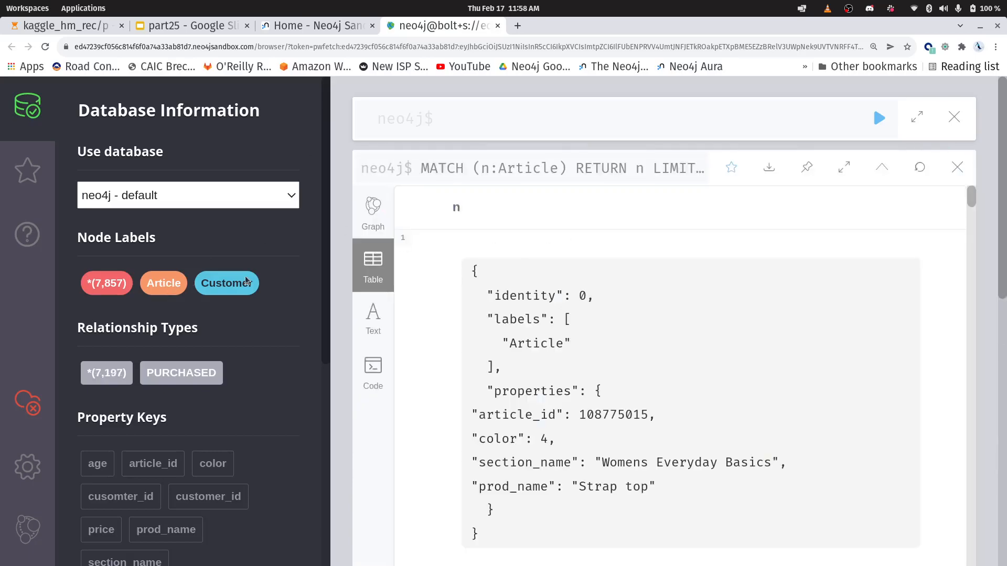
scroll("down", 3)
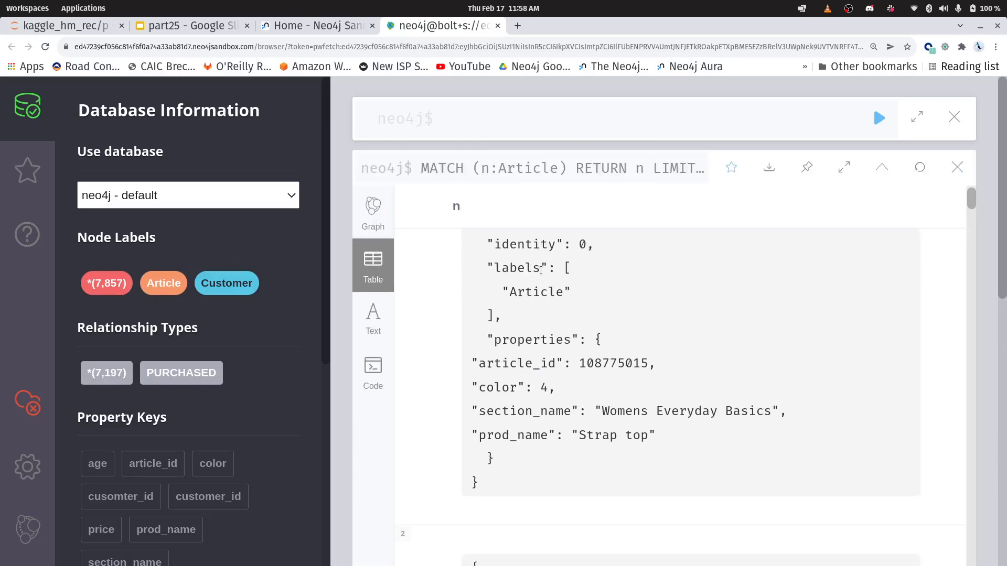
scroll("down", 3)
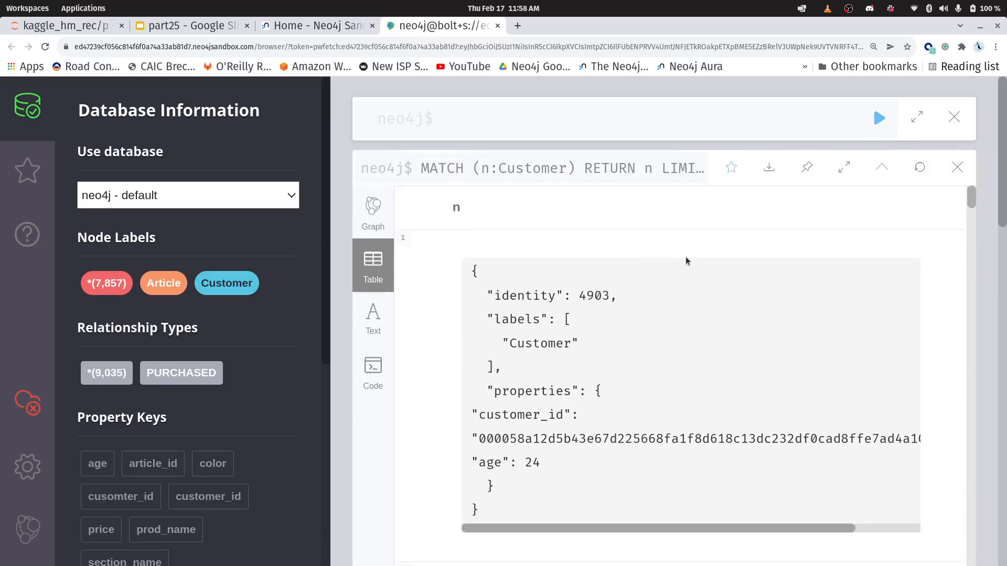
scroll("down", 3)
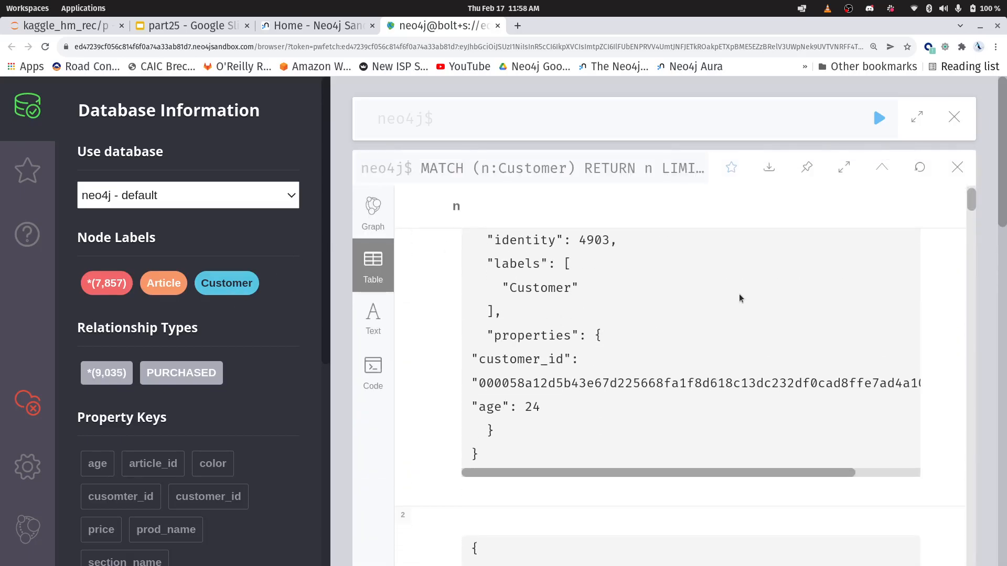
scroll("down", 3)
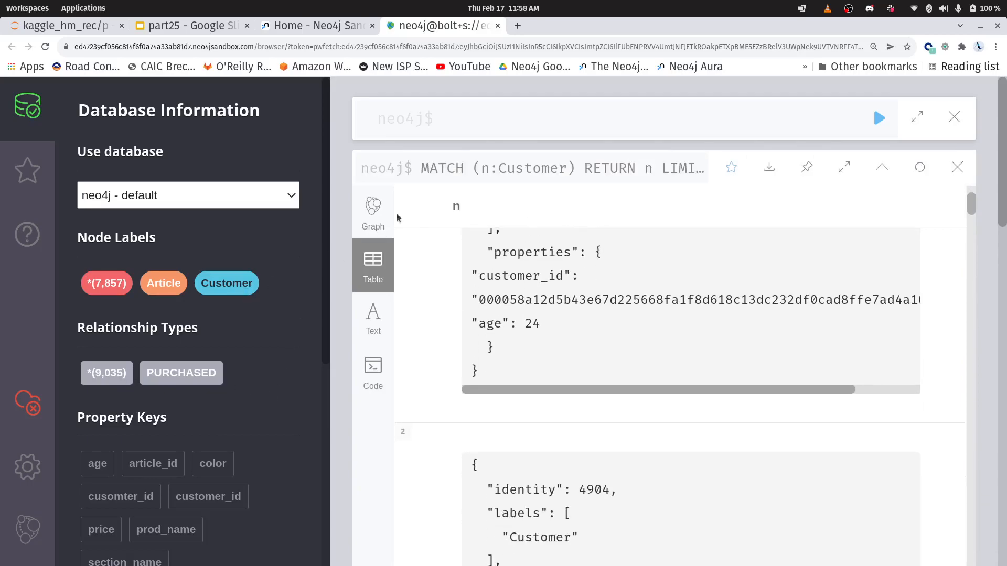
left_click(447, 119)
type("CALL db.schema.visualization()")
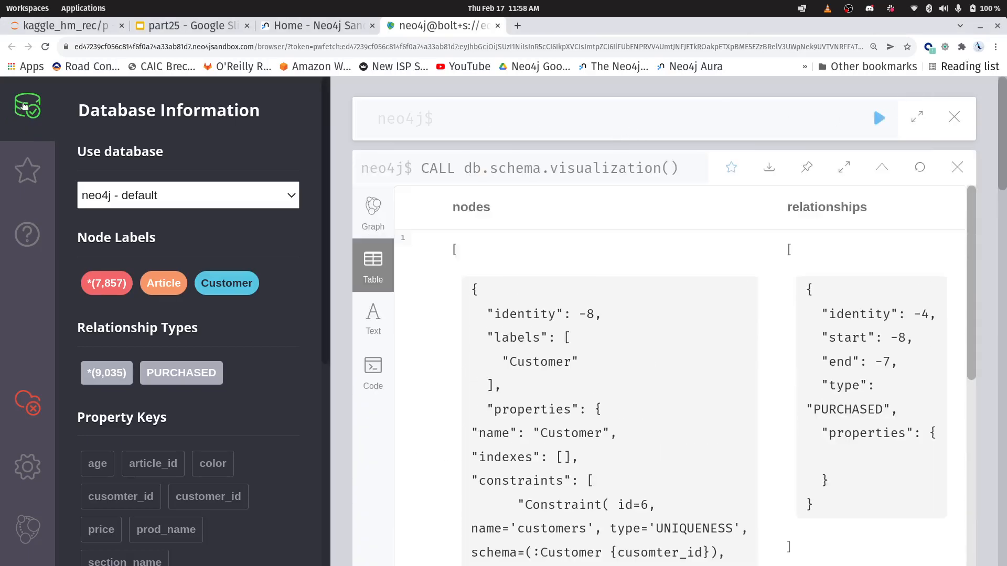
Close the Database Information sidebar to see the Customer–PURCHASED–Article schema graph.
left_click(373, 207)
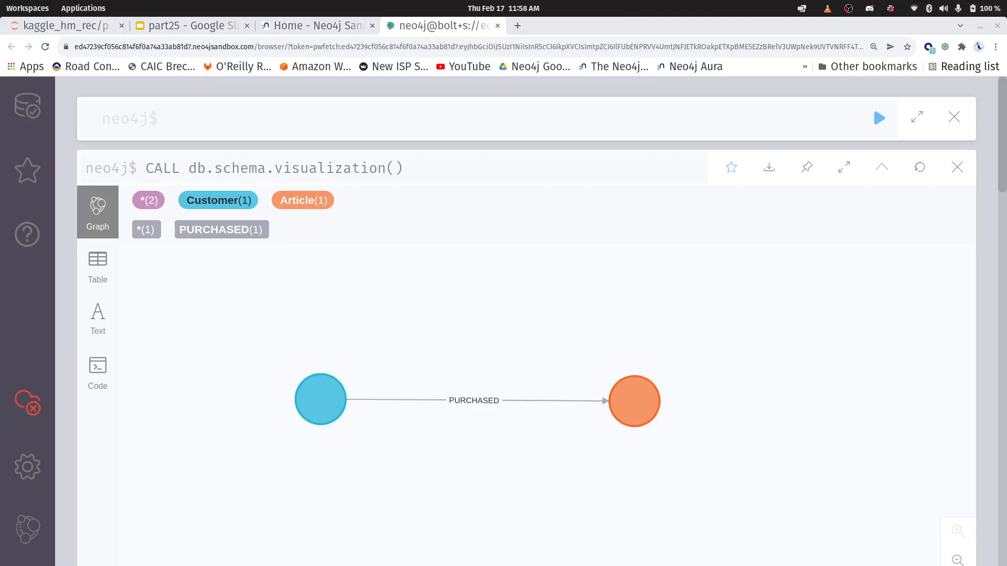
mouse_move(489, 165)
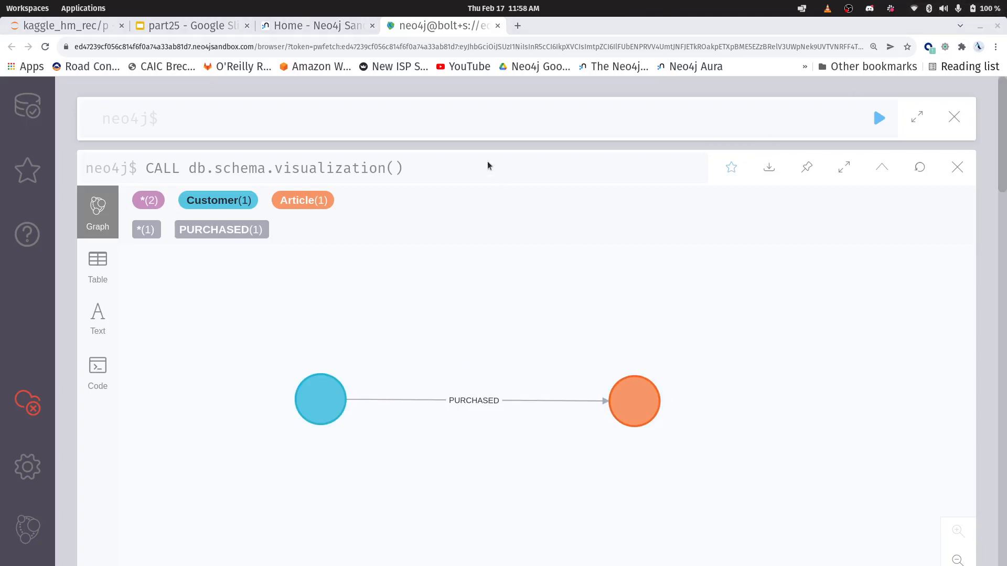
Run MATCH (n)--(m) RETURN n, m LIMIT 100, drawing 127 nodes and 101 PURCHASED relationships.
type("MATCH (n)--(m) RETURN n, m LIMIT 100")
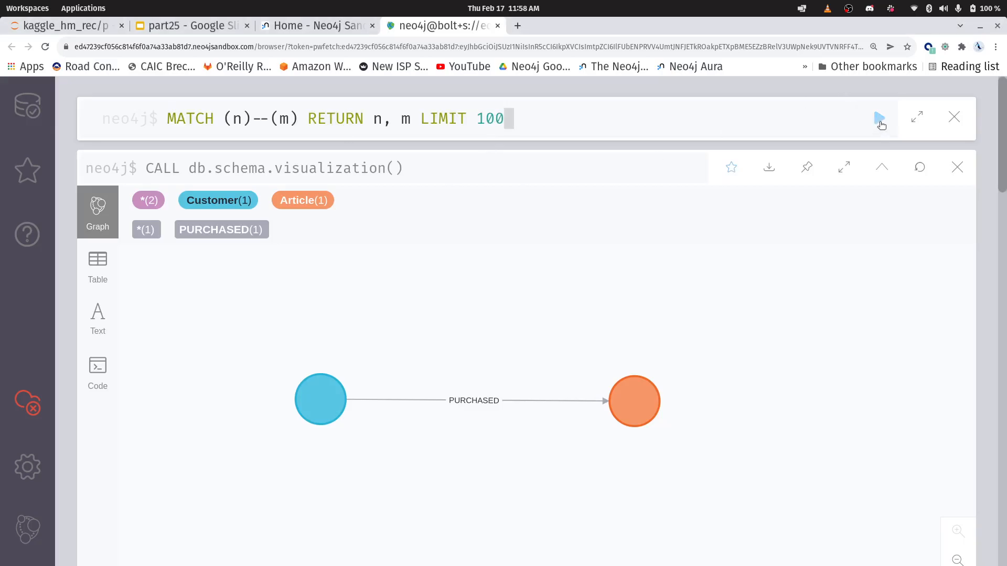
left_click(879, 118)
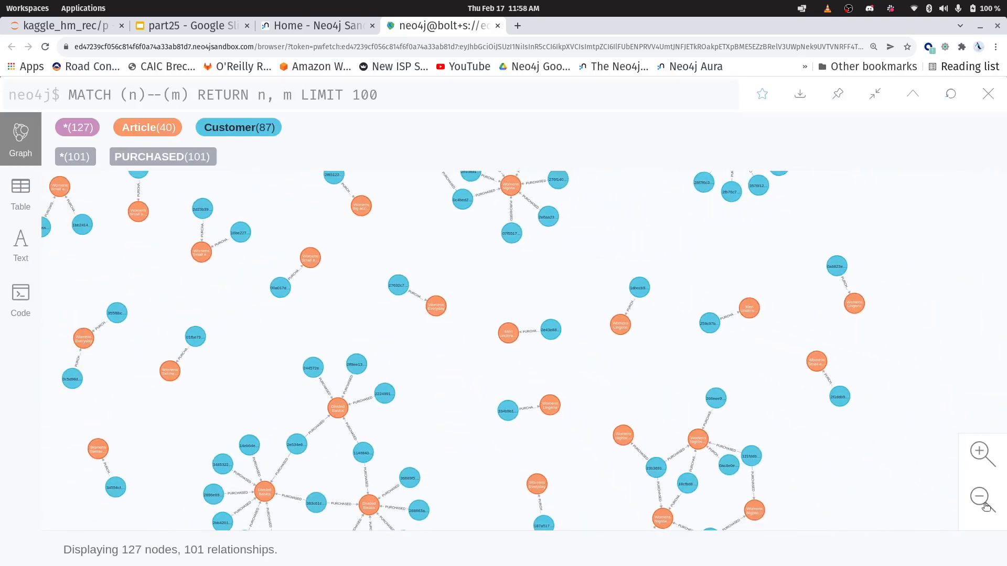
left_click(189, 26)
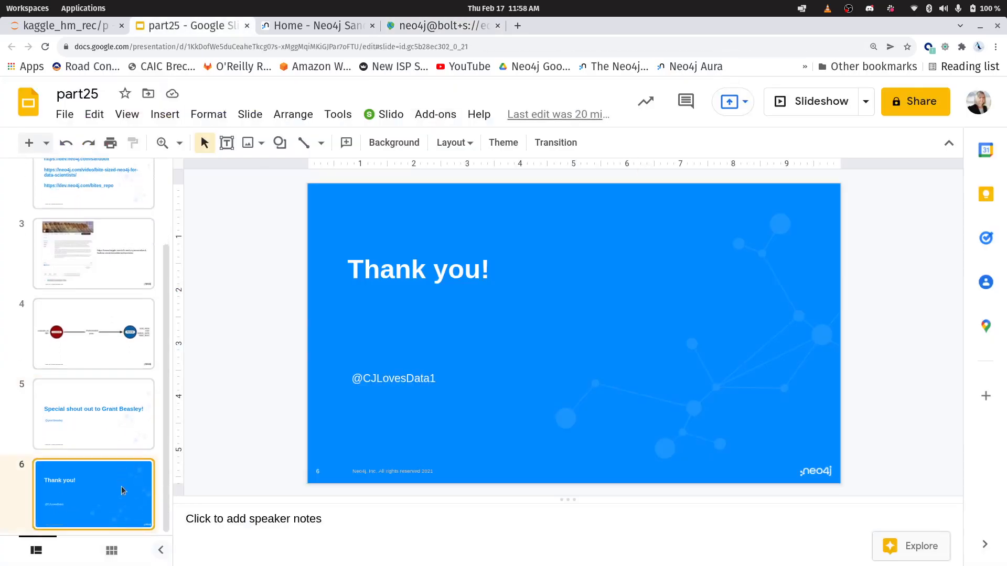
mouse_move(118, 492)
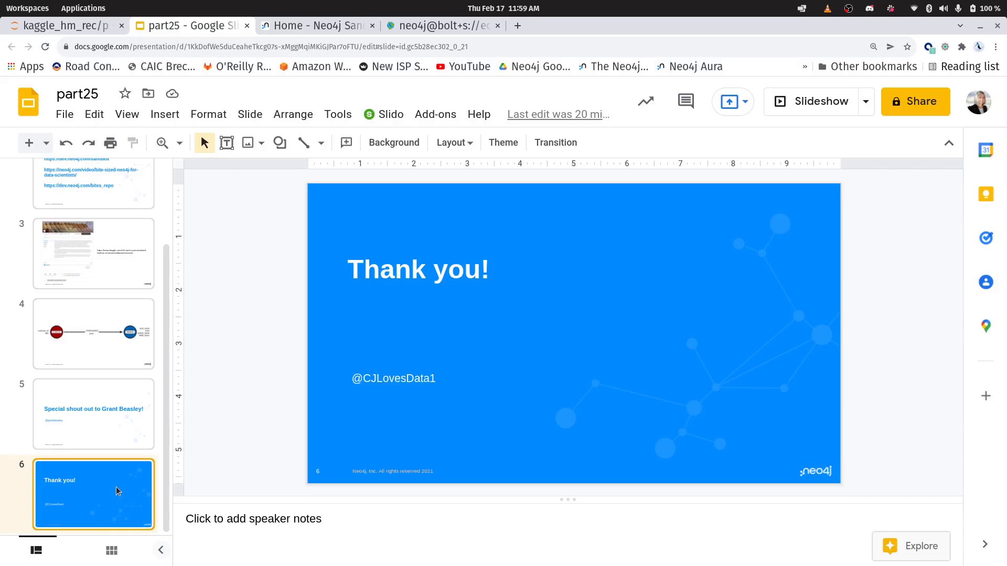
mouse_move(160, 489)
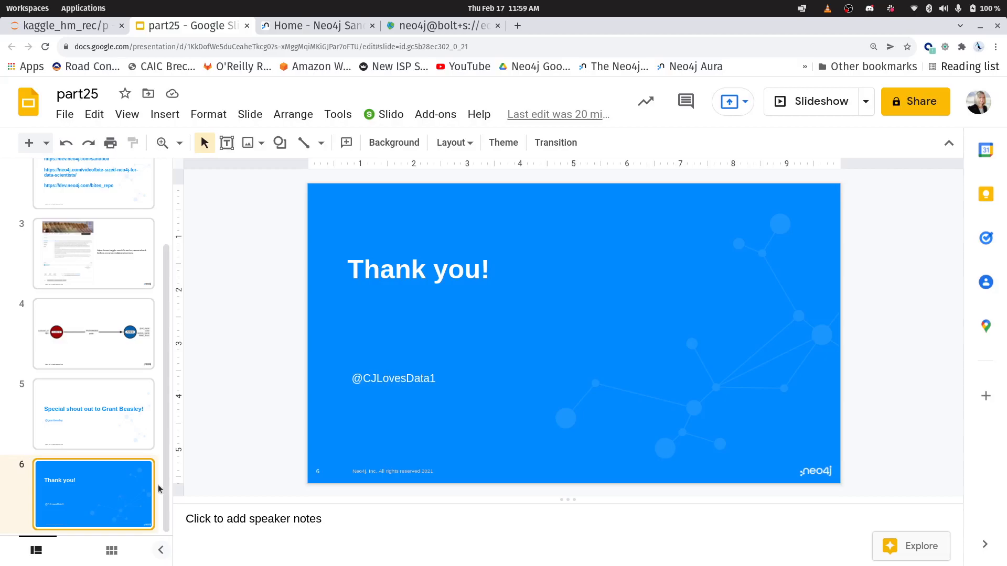